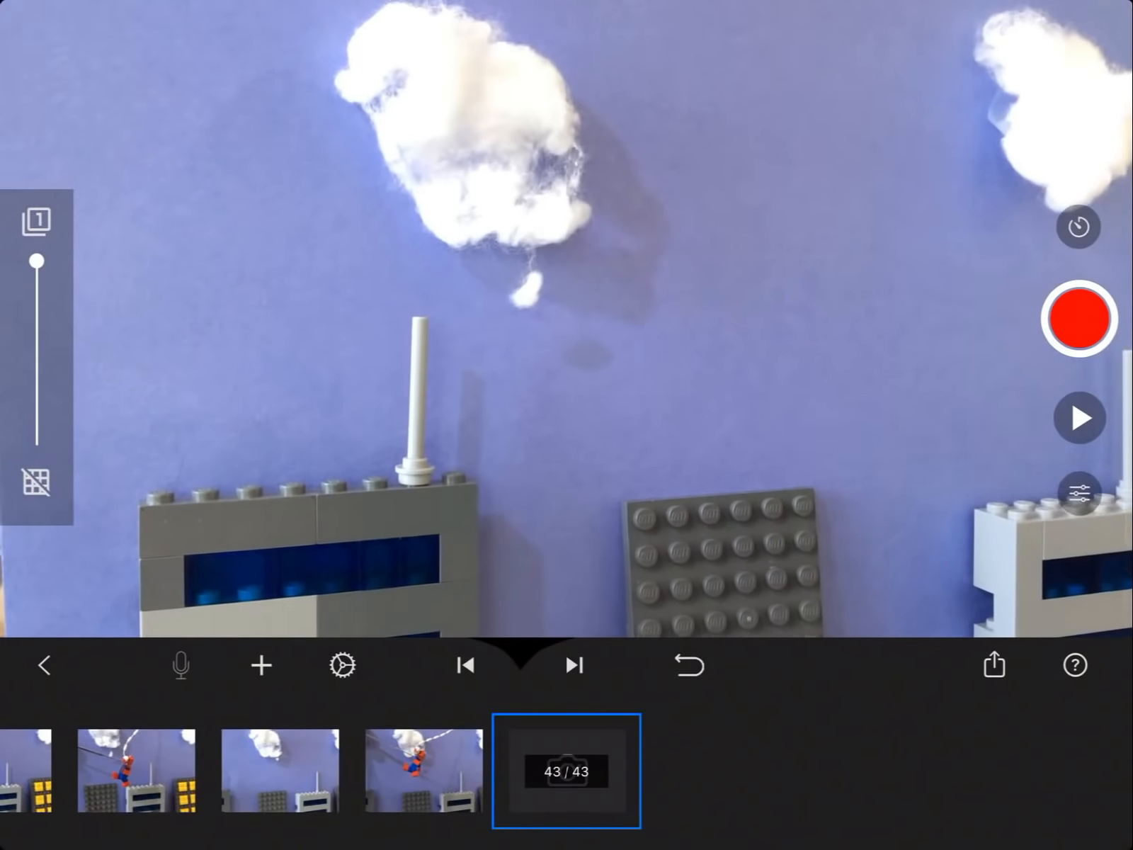
Capture a frame of the empty cloud-and-skyscraper city set.
click(1079, 328)
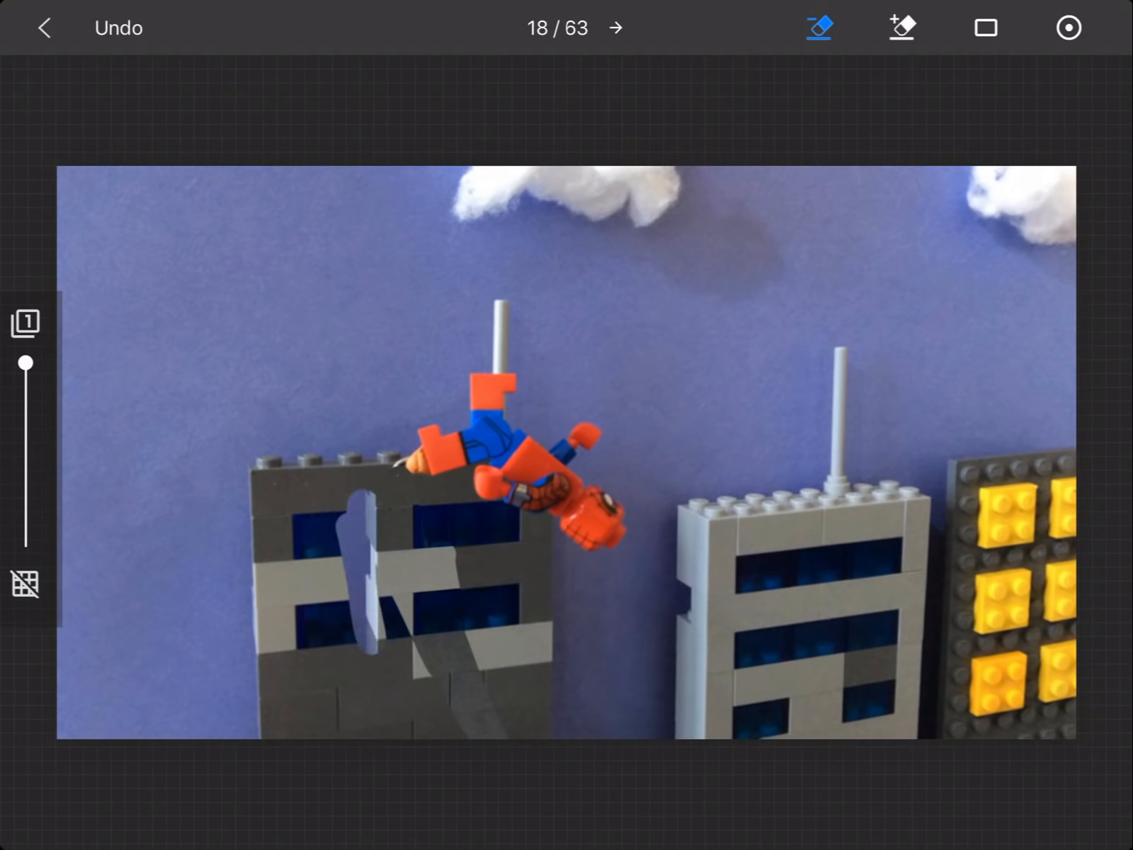
Step through the swinging frames to erase the support rig behind Spider-Man.
click(616, 29)
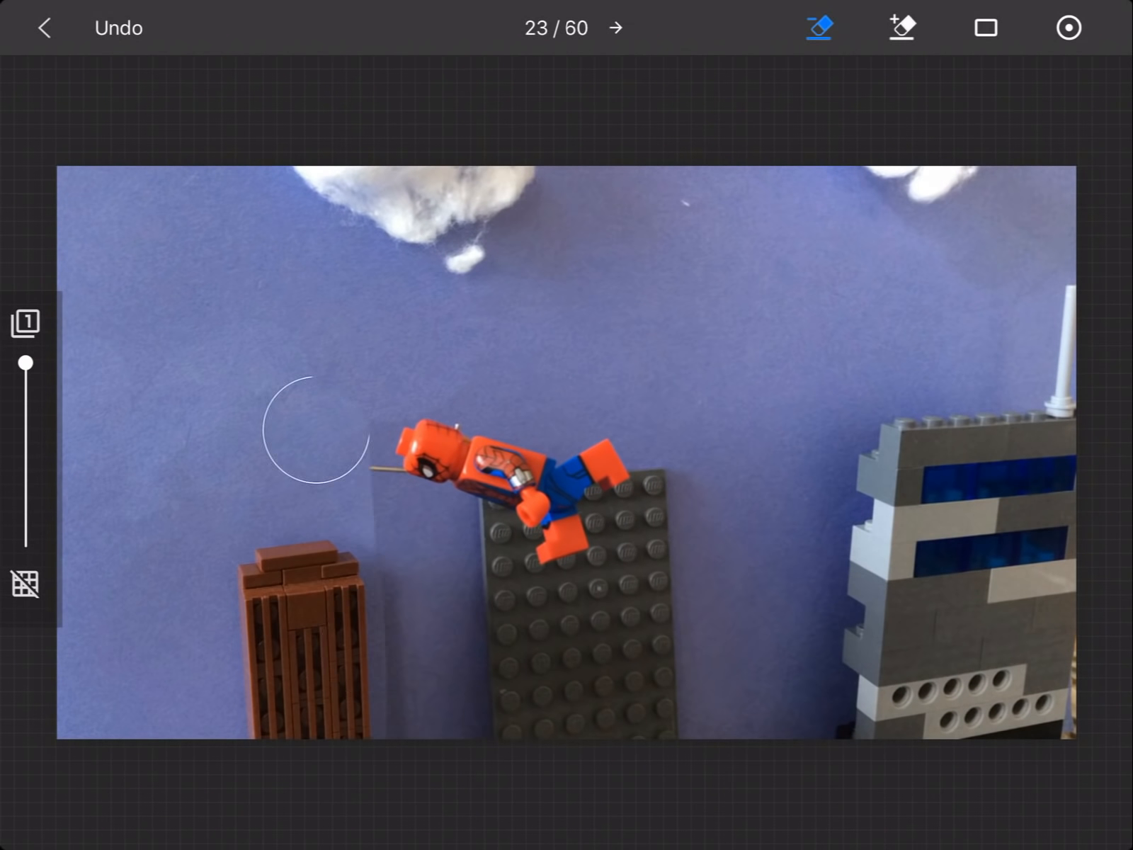
click(618, 28)
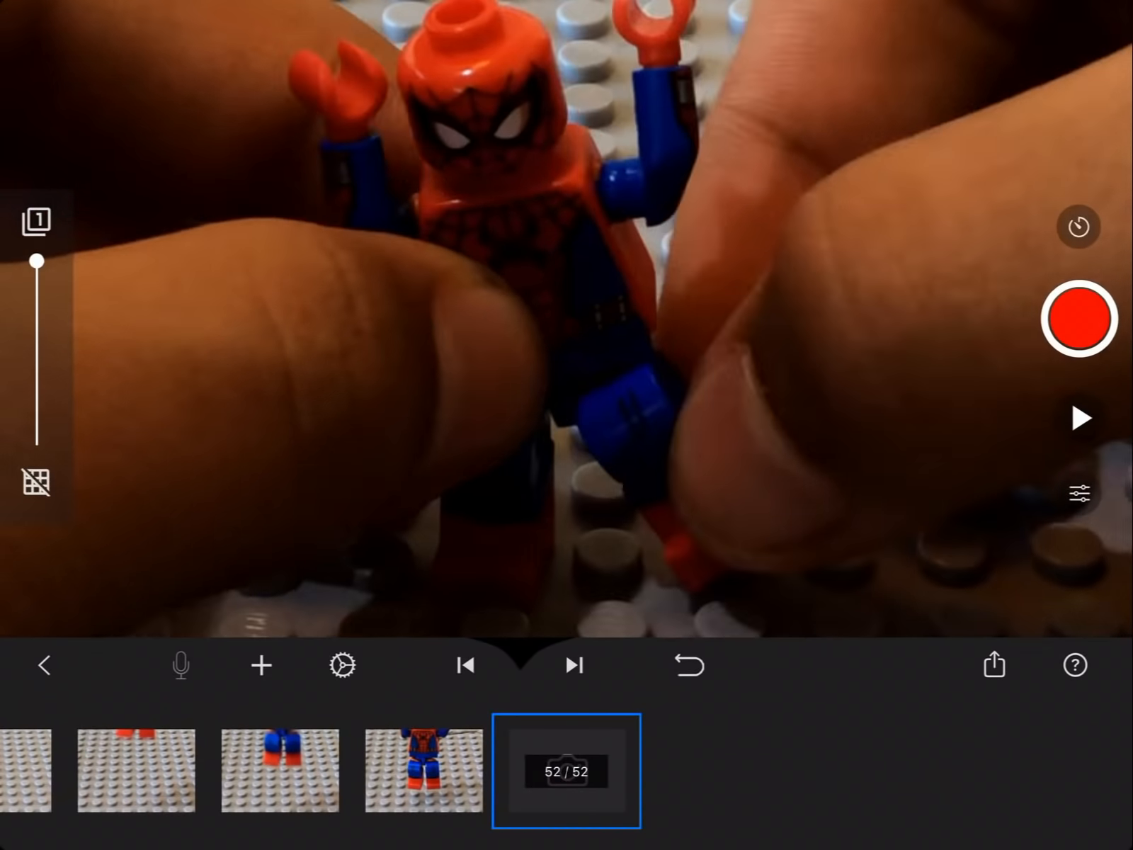
Capture three frames of Spider-Man's crouching landing on the baseplate.
click(1078, 319)
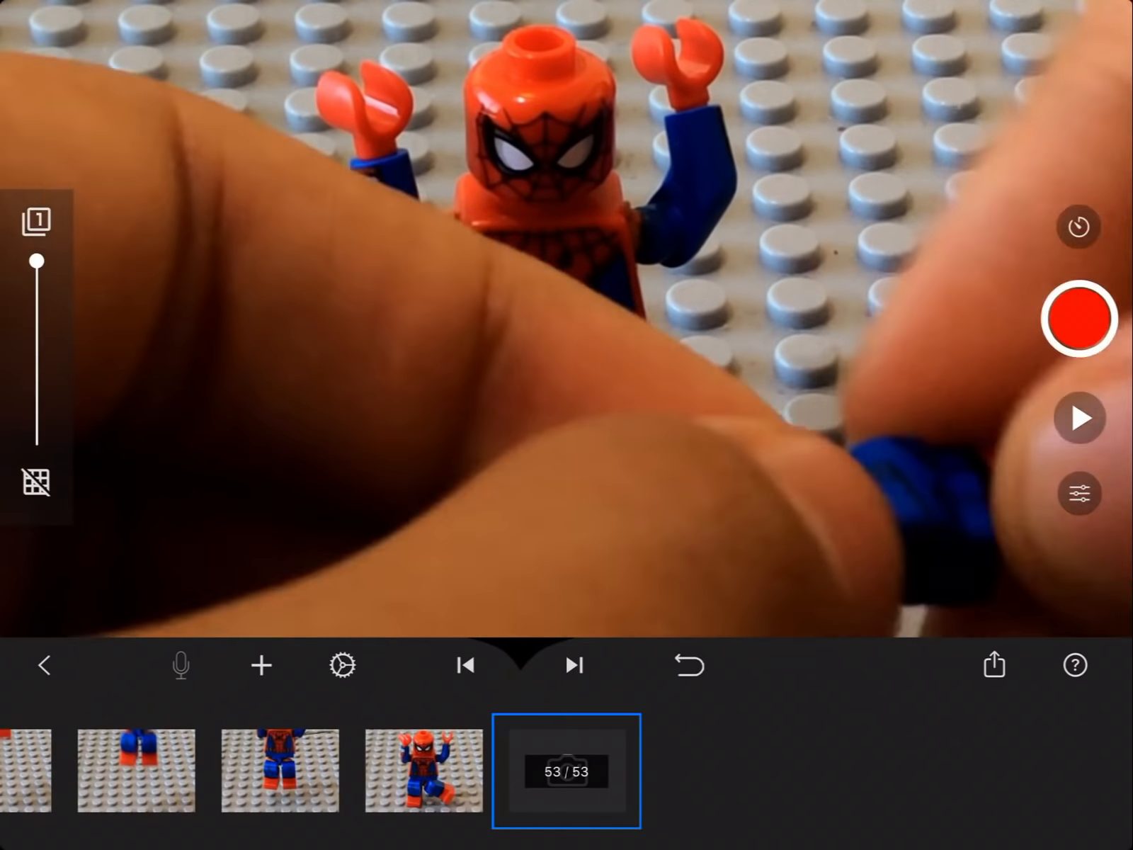
click(1079, 323)
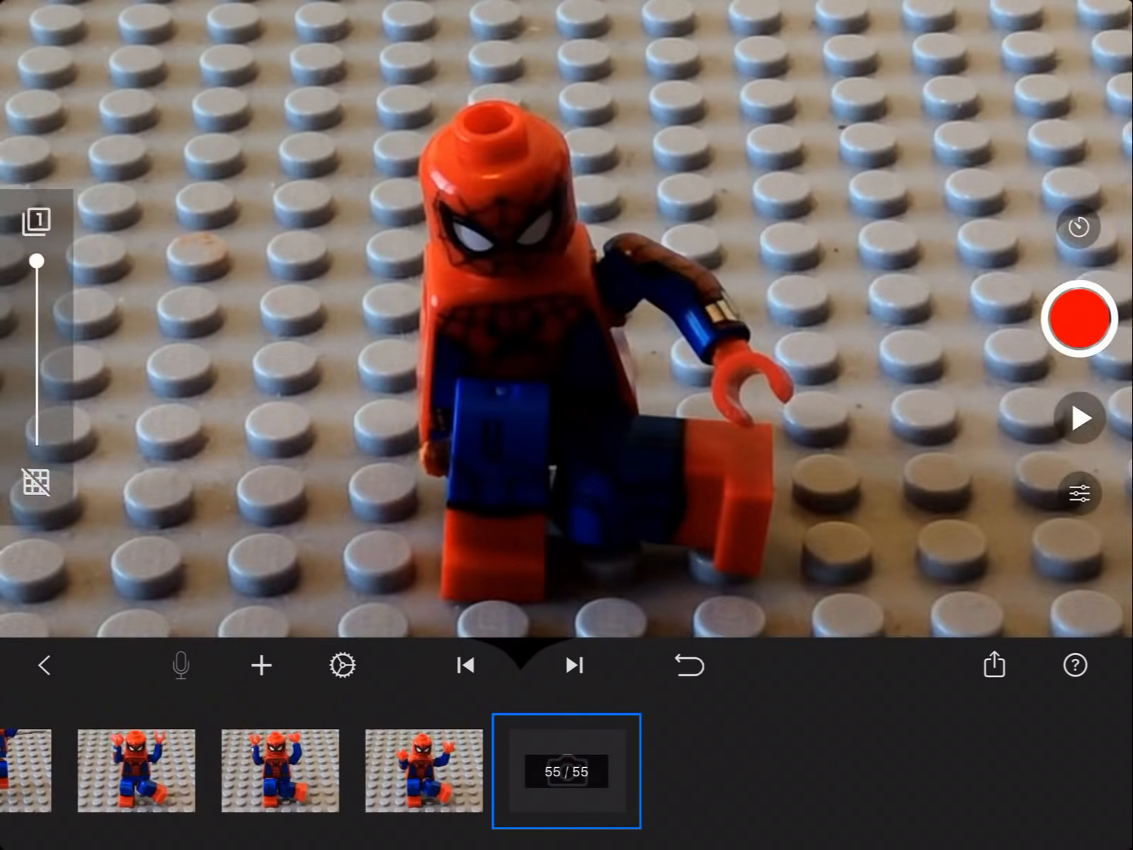
click(1079, 329)
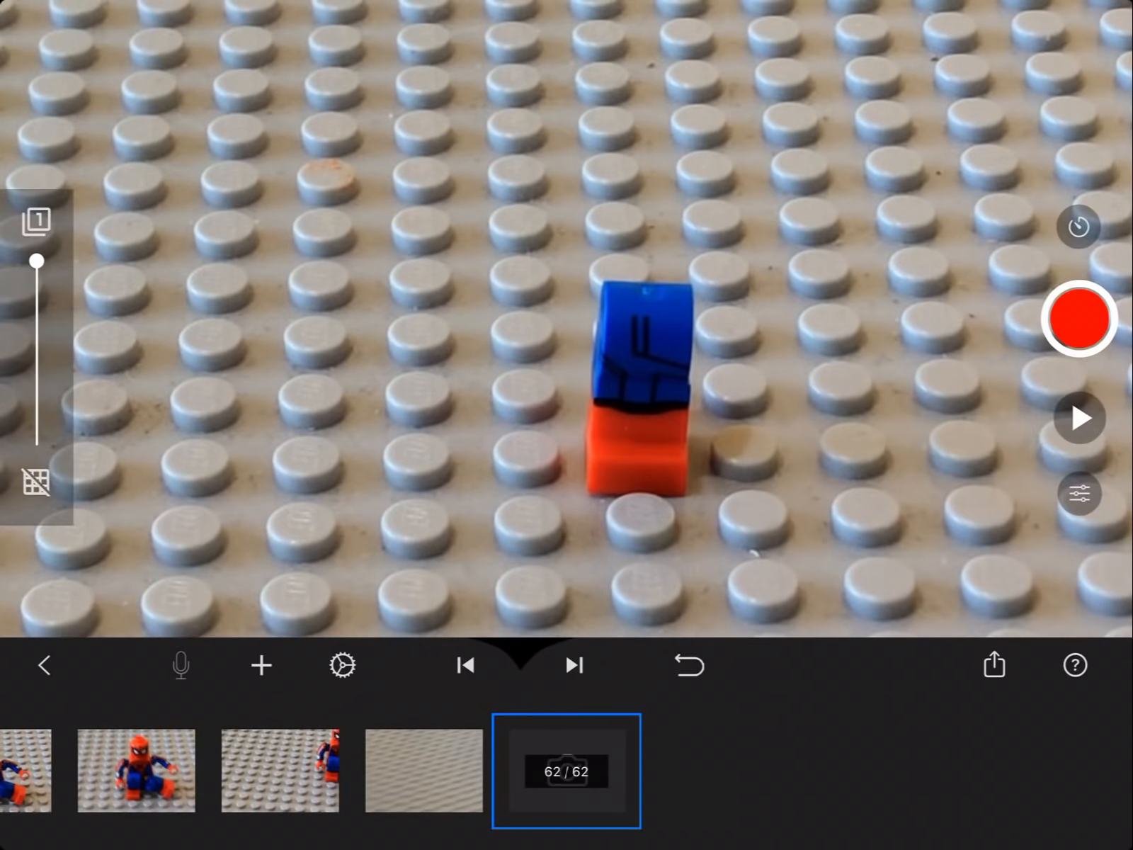
Capture the empty baseplate and the suited minifigure's first movements.
click(1079, 320)
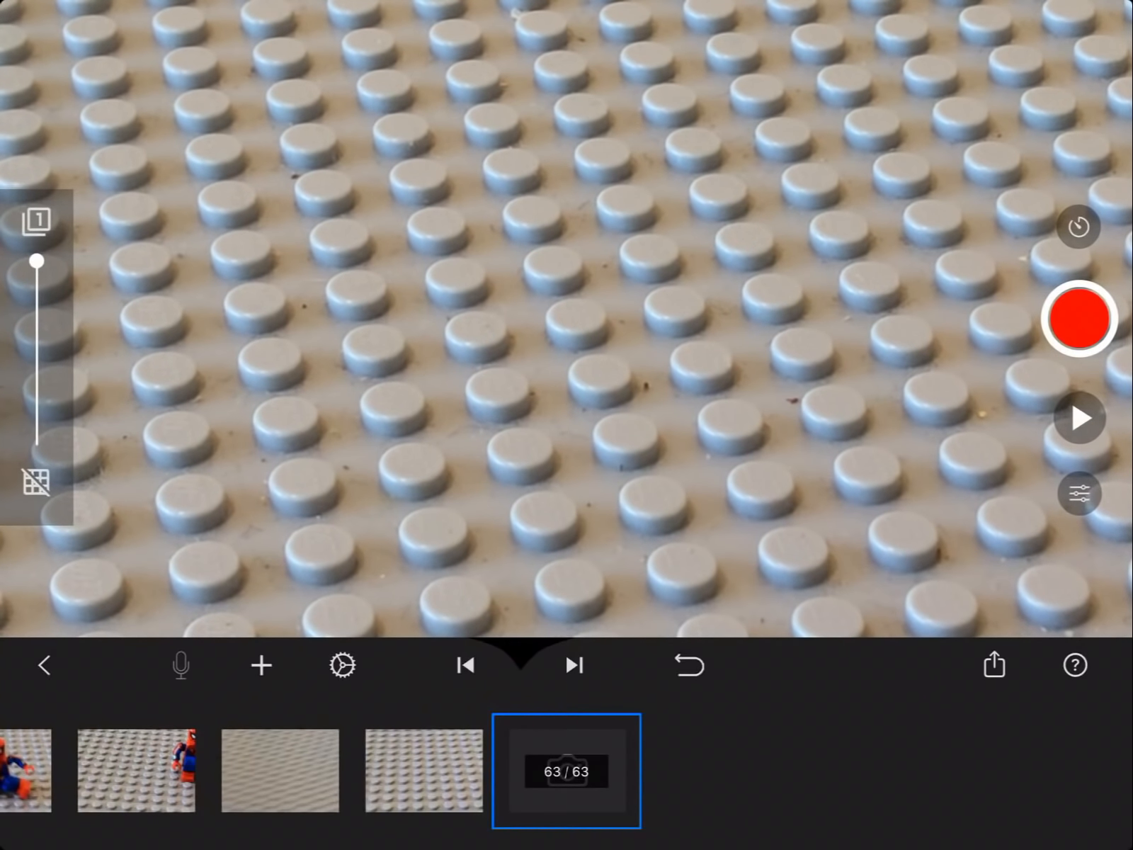
click(1079, 318)
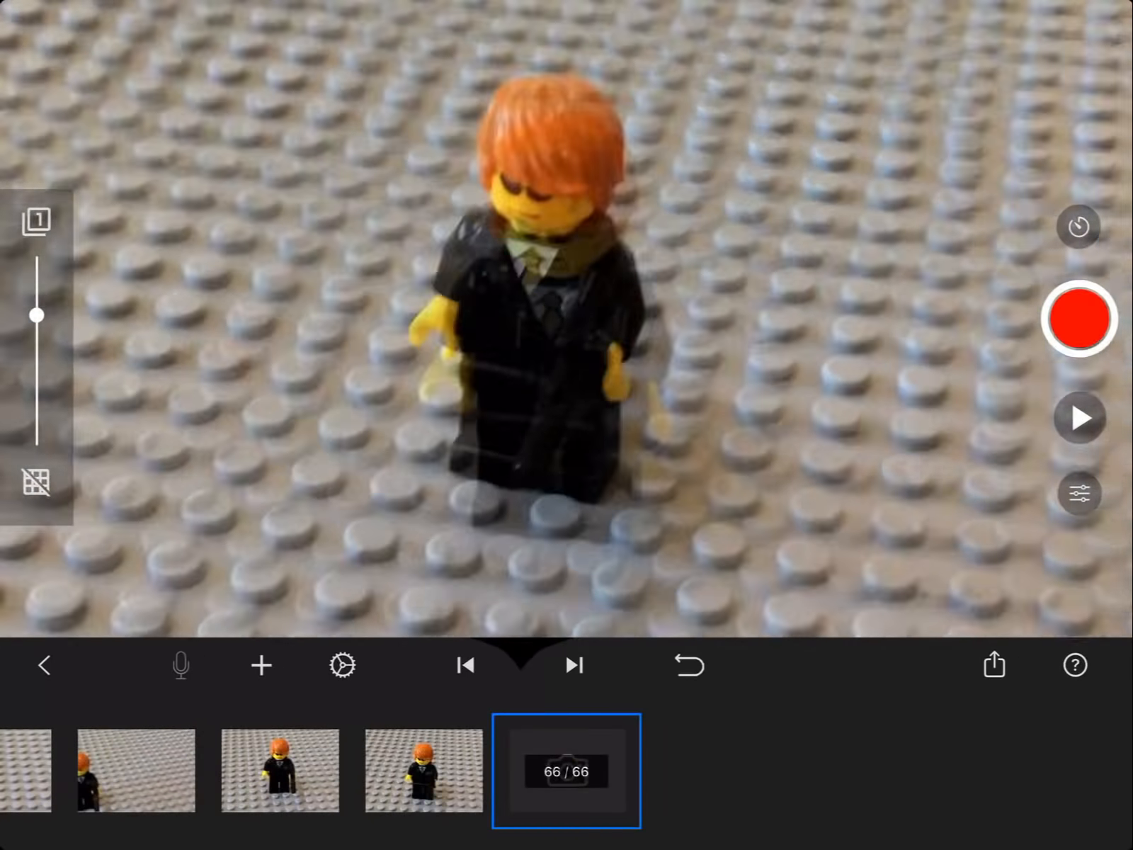
click(1080, 322)
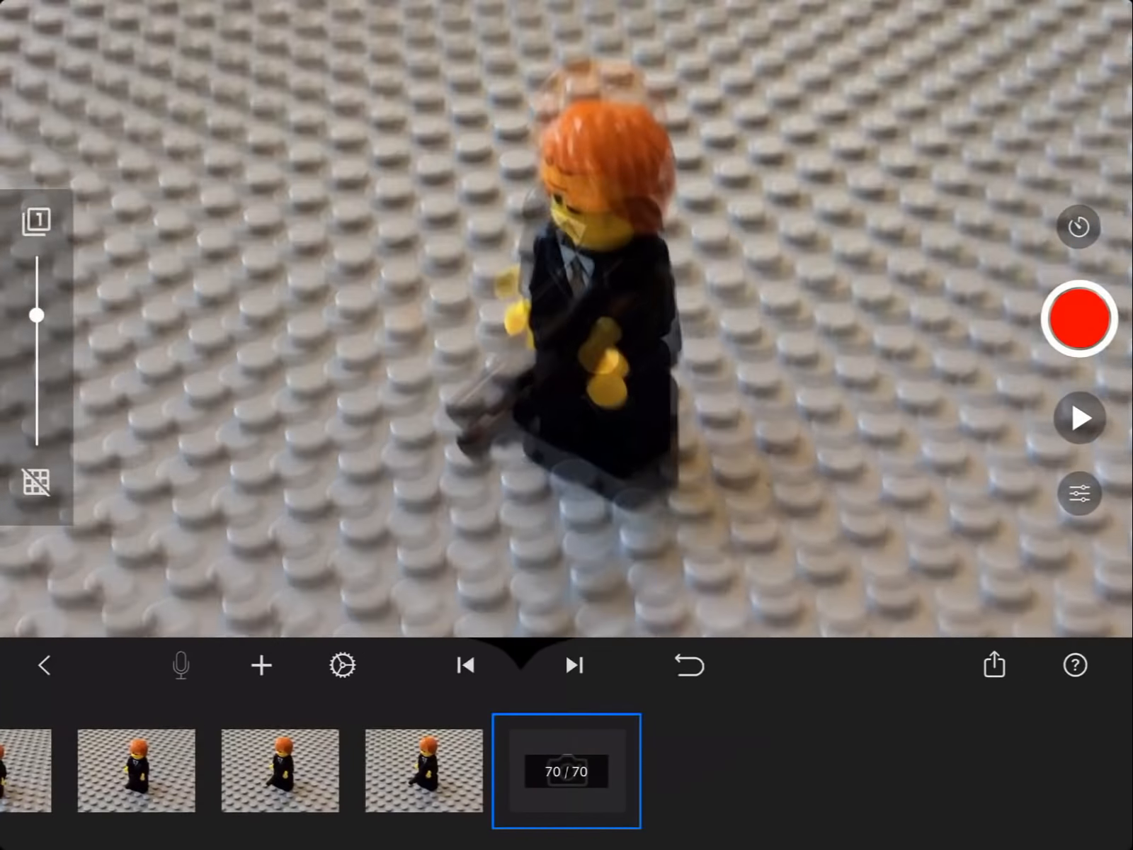
click(1082, 320)
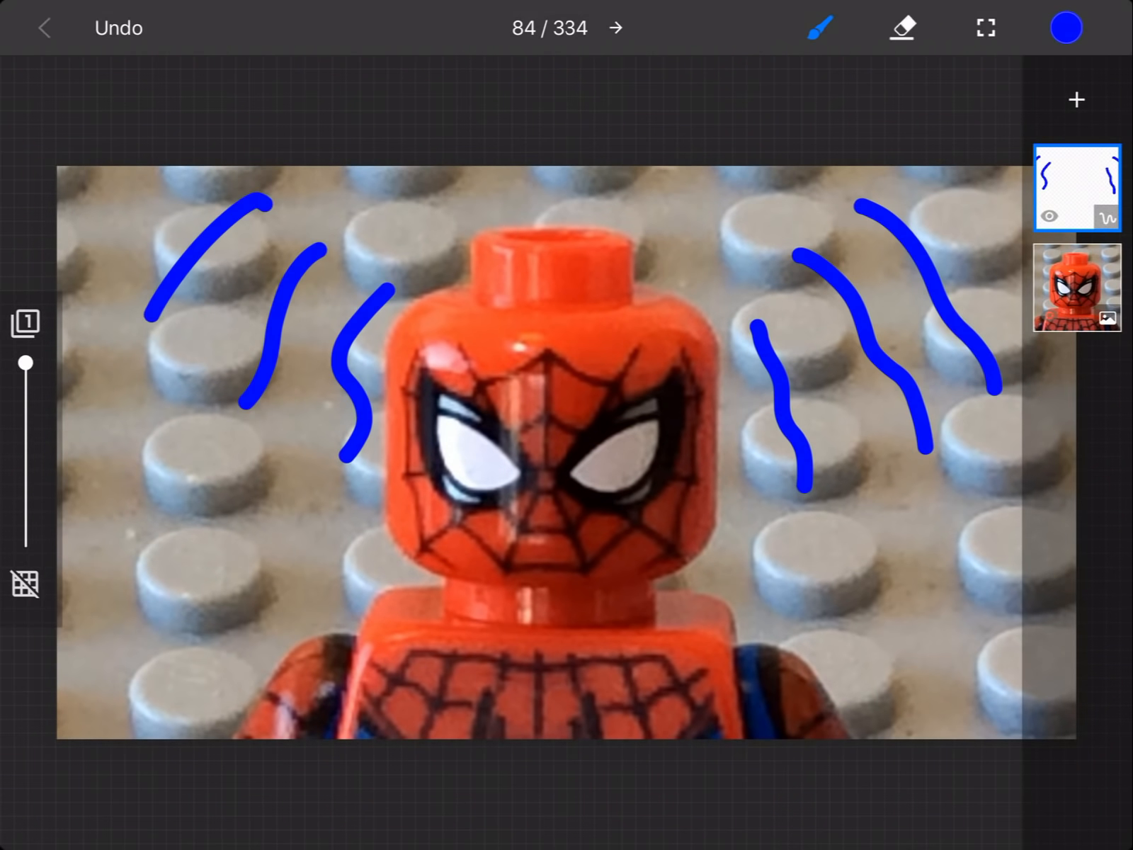
Advance to frames 85 and 86 to redraw the blue spidey-sense squiggles.
click(617, 28)
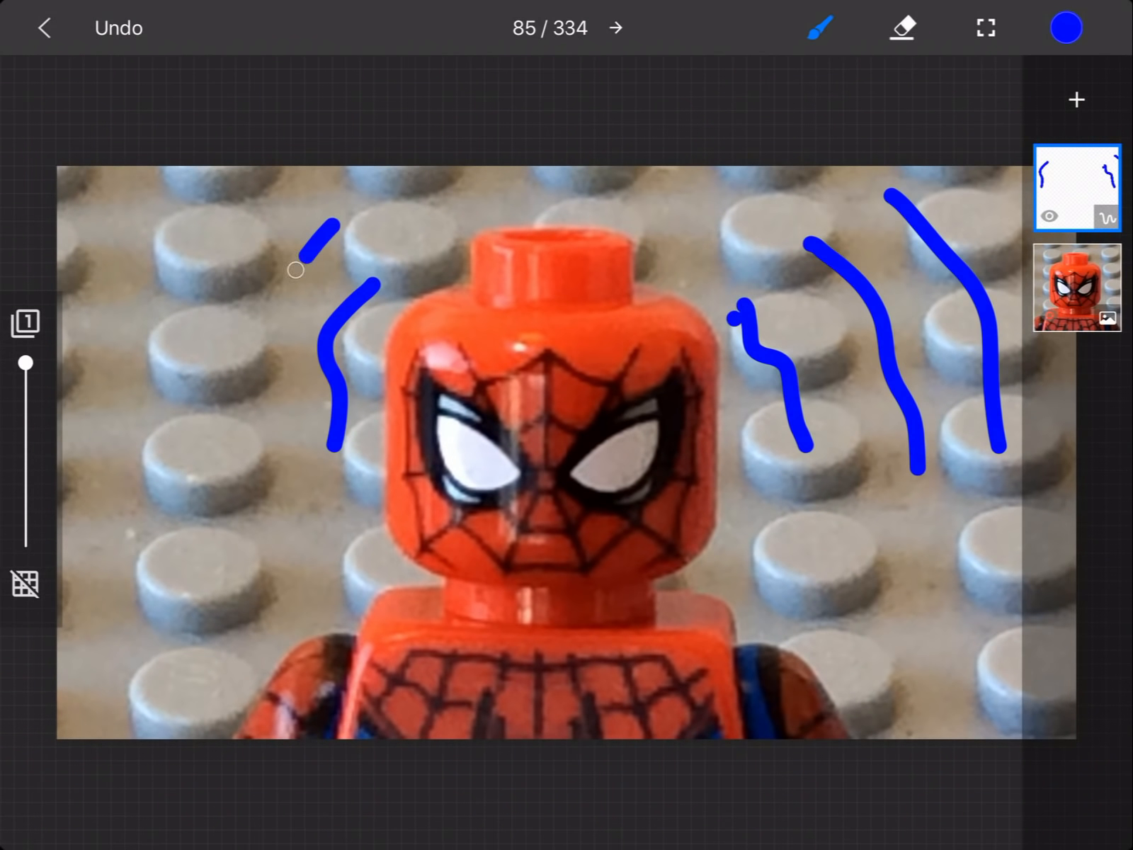
click(618, 28)
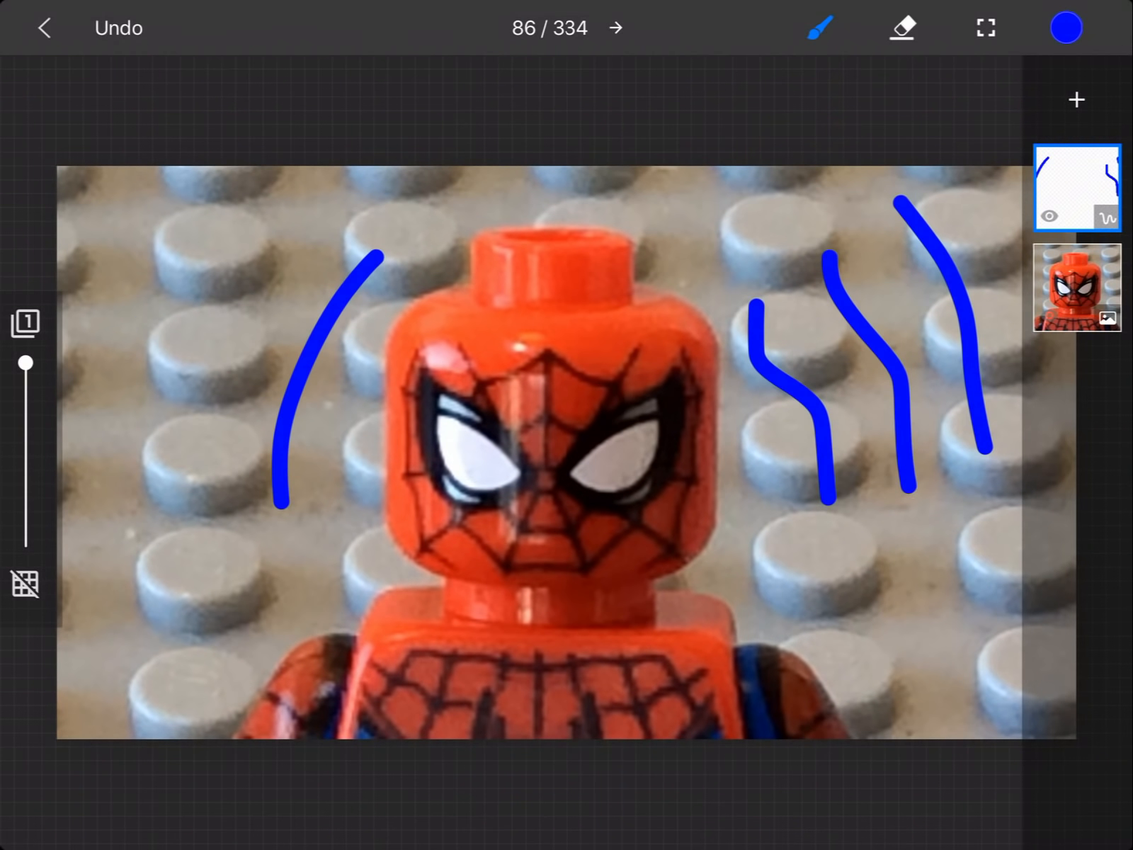